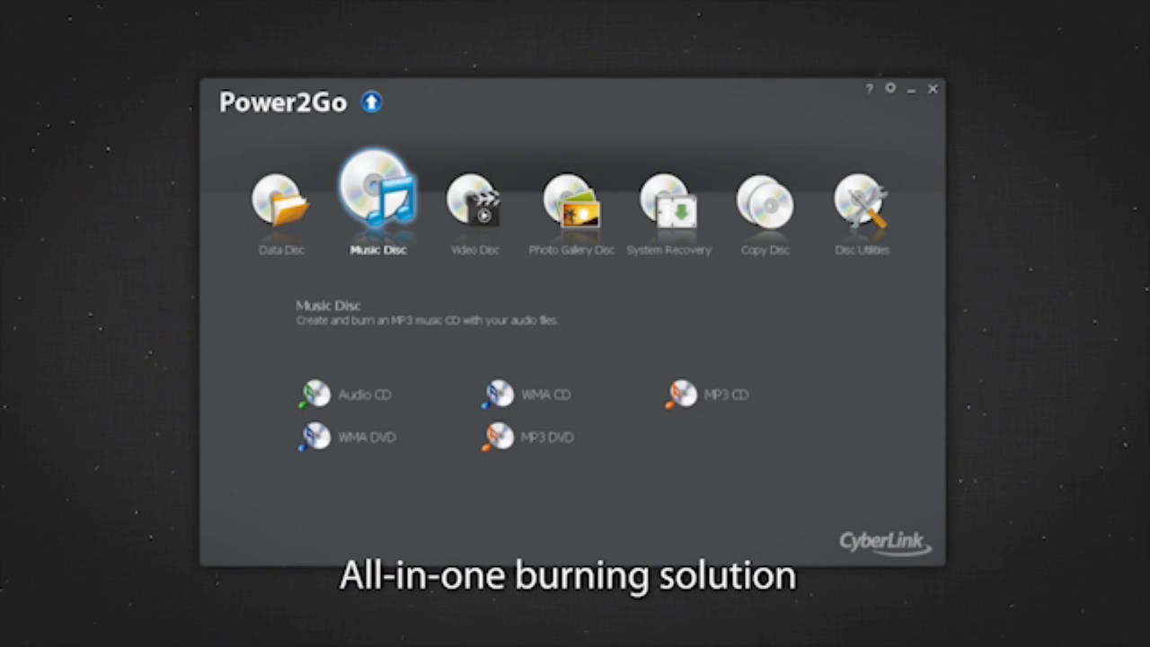
# Step: Show the Data Disc burning options for CD, DVD and Blu-ray
pyautogui.click(670, 207)
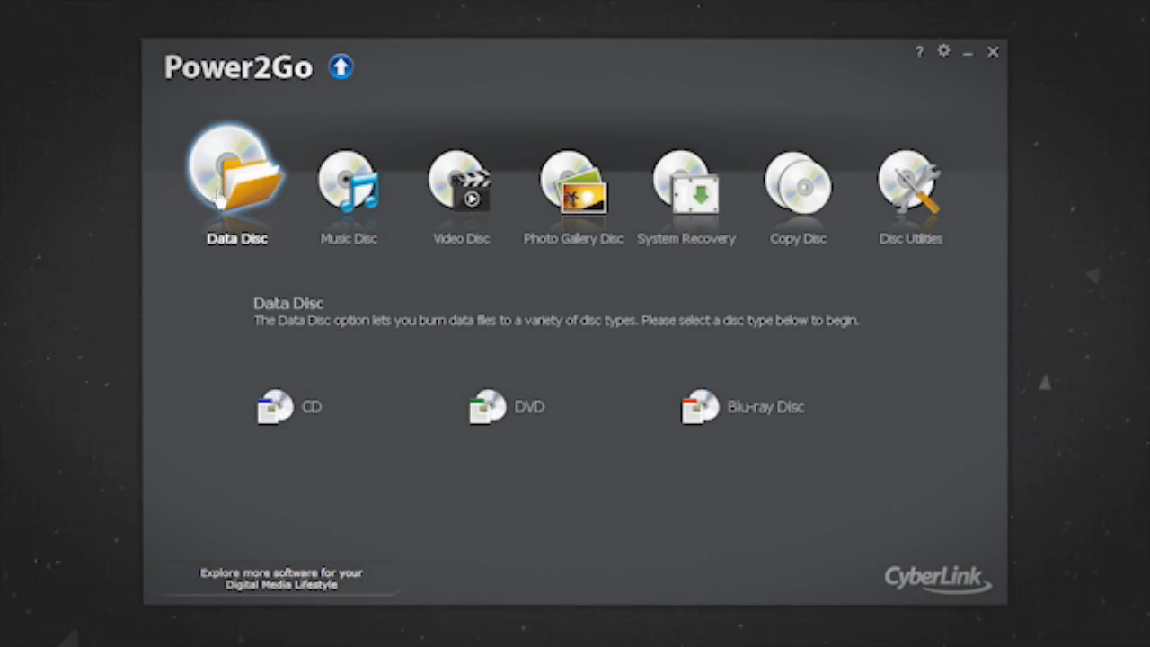
# Step: Go through Video Disc and System Recovery to launch the Burn Recovery Disc wizard
pyautogui.click(461, 184)
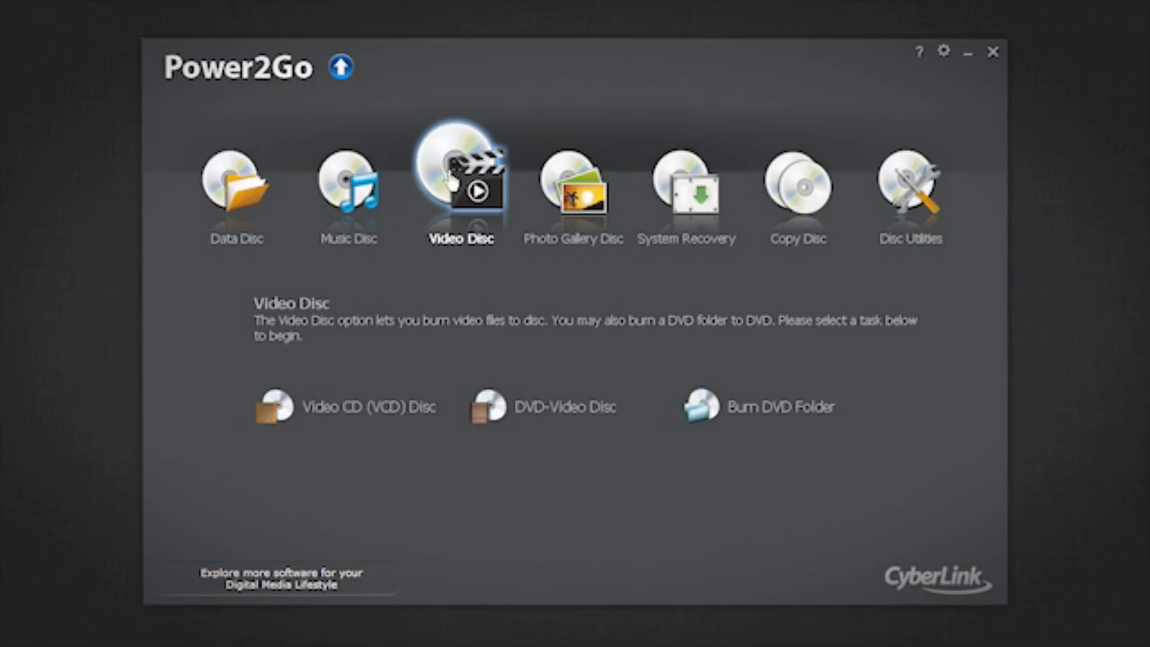
pyautogui.click(685, 189)
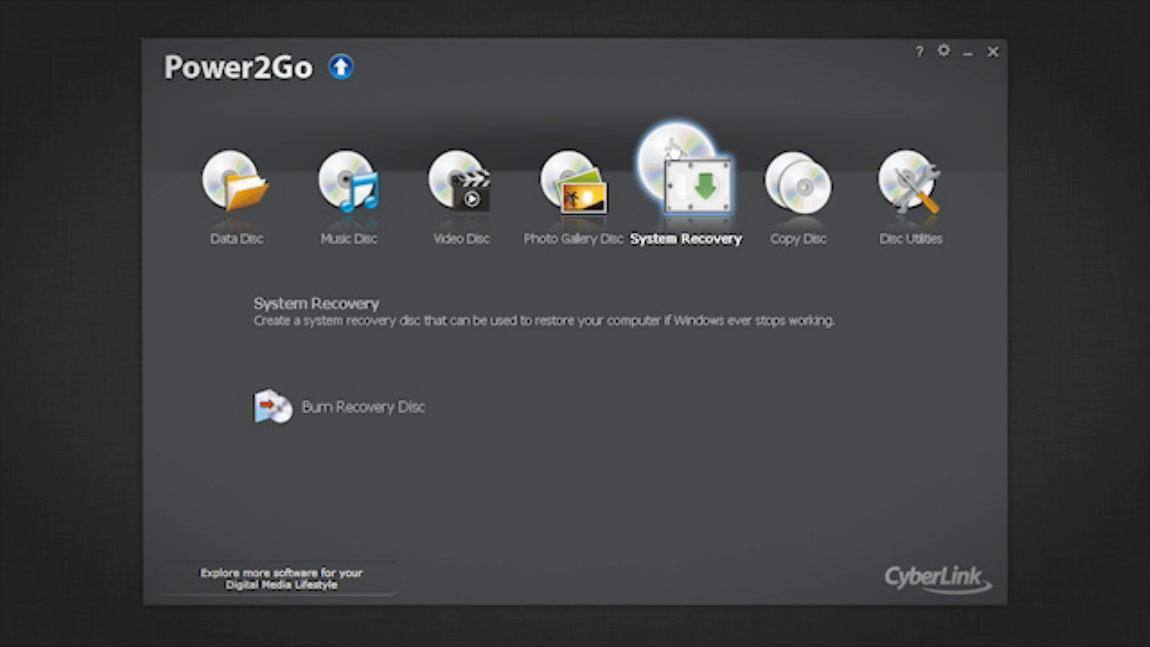
pyautogui.moveTo(665, 223)
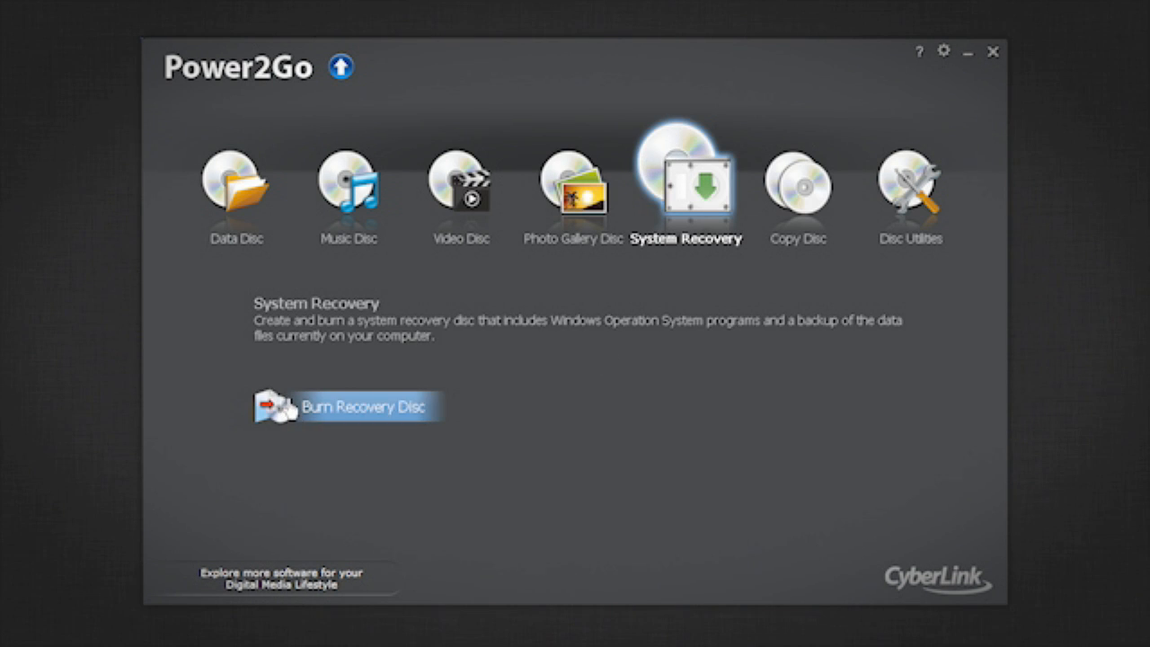
pyautogui.click(345, 406)
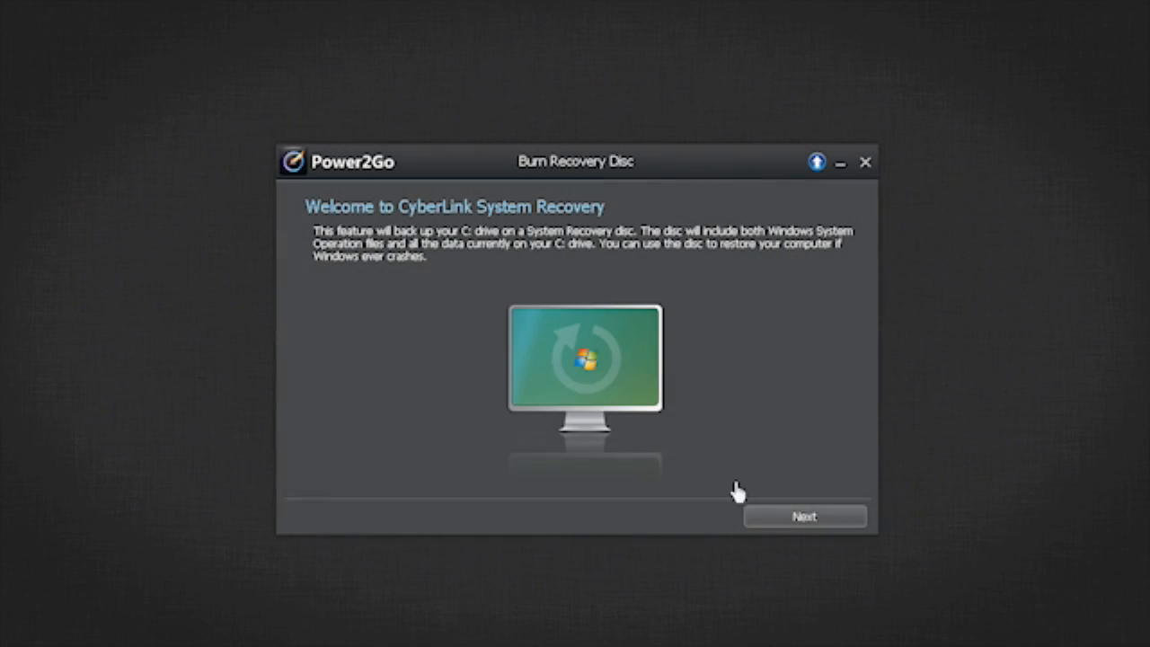
# Step: Back up drive C: with notes 'Backup computer august 22nd, 2011' and start burning
pyautogui.click(804, 516)
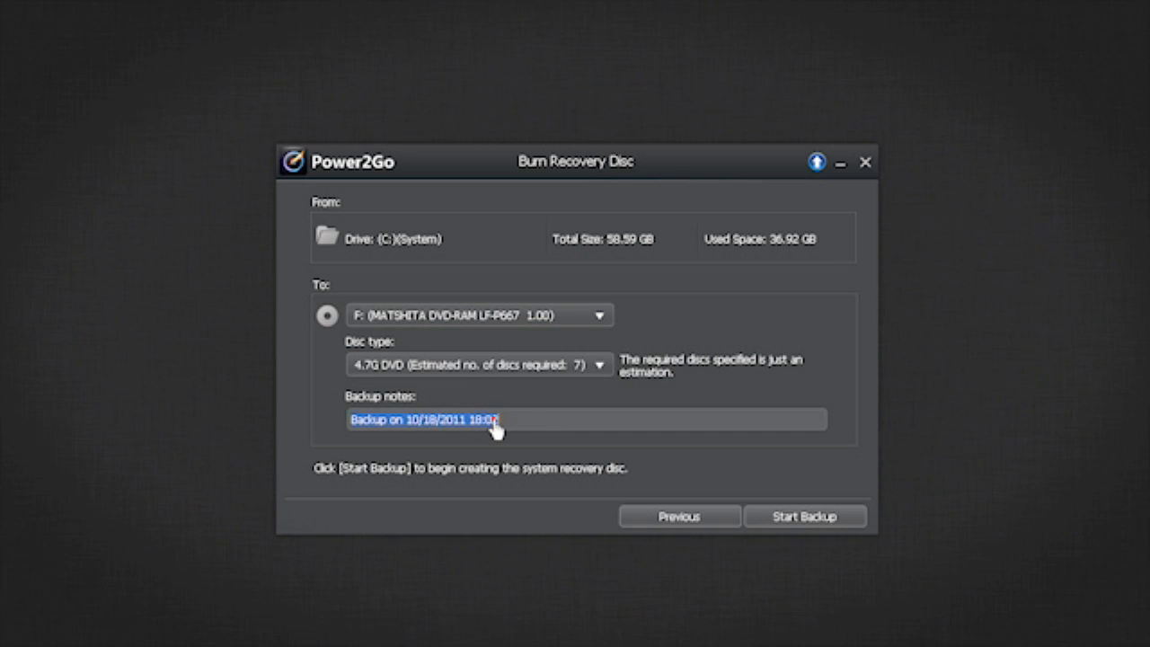
pyautogui.moveTo(345, 424)
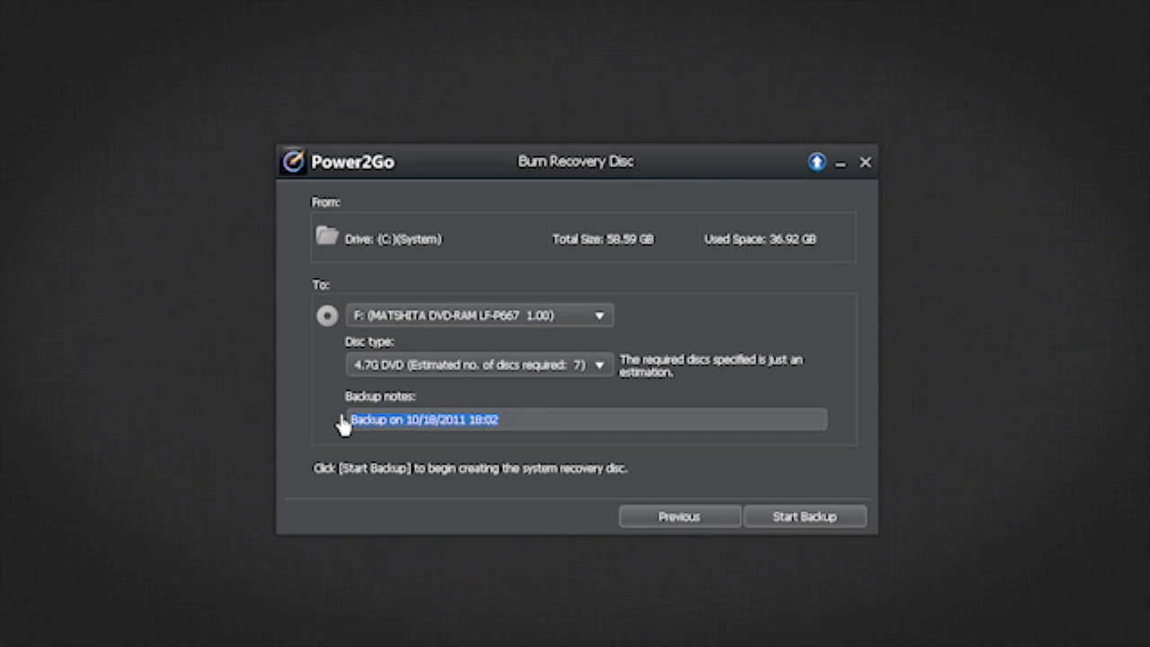
pyautogui.write('Backup computer august 22nd, 2011')
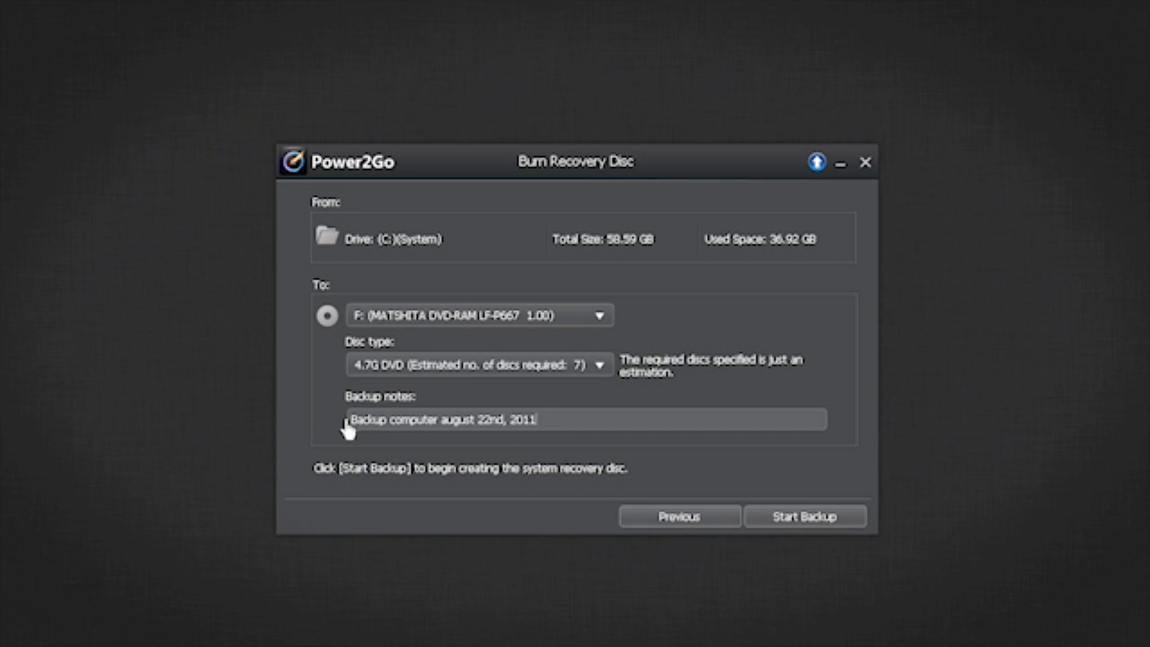
pyautogui.click(804, 515)
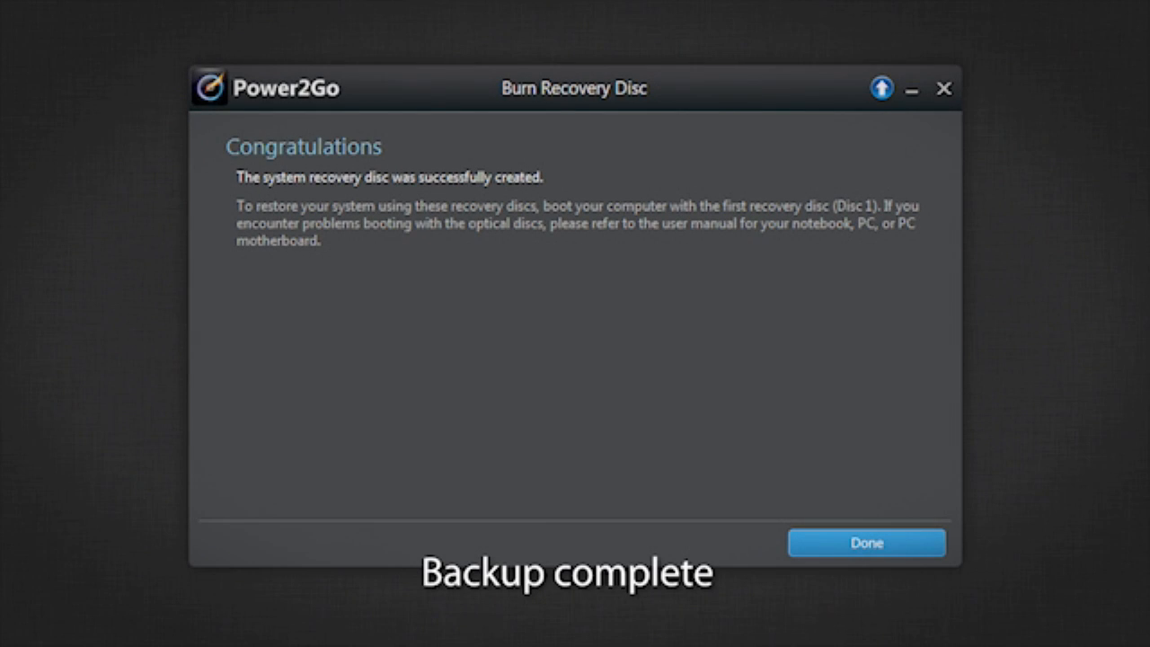
# Step: Finish the recovery disc wizard once the burn completes
pyautogui.click(866, 542)
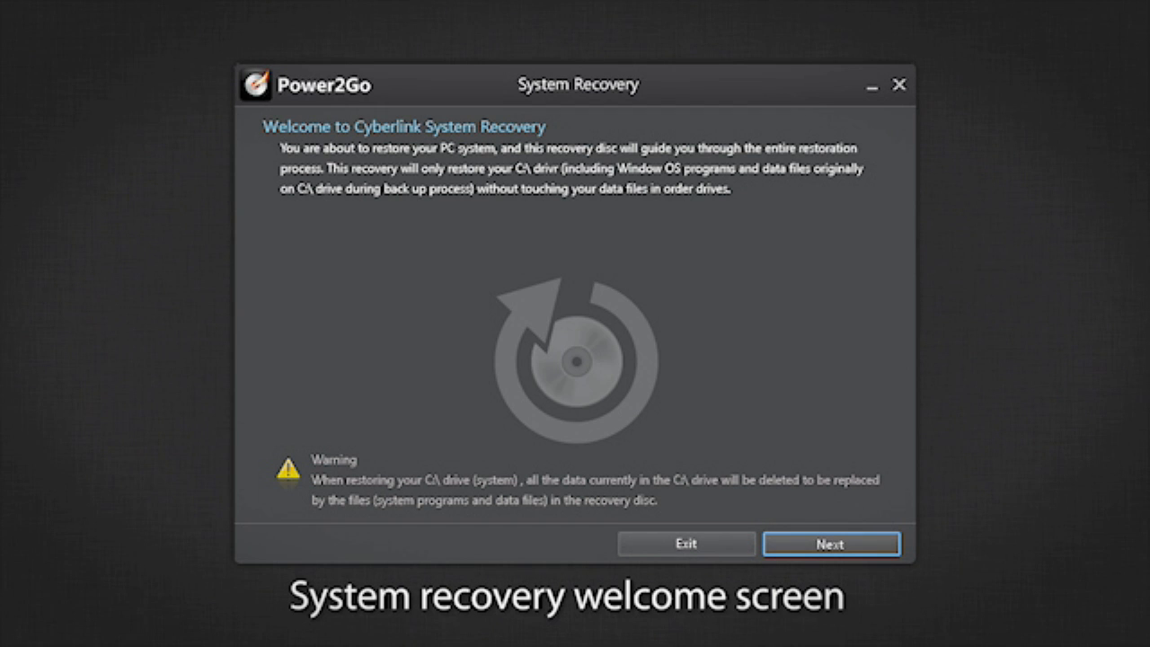
# Step: Proceed past the restore welcome and drive C: data replacement warning
pyautogui.click(831, 544)
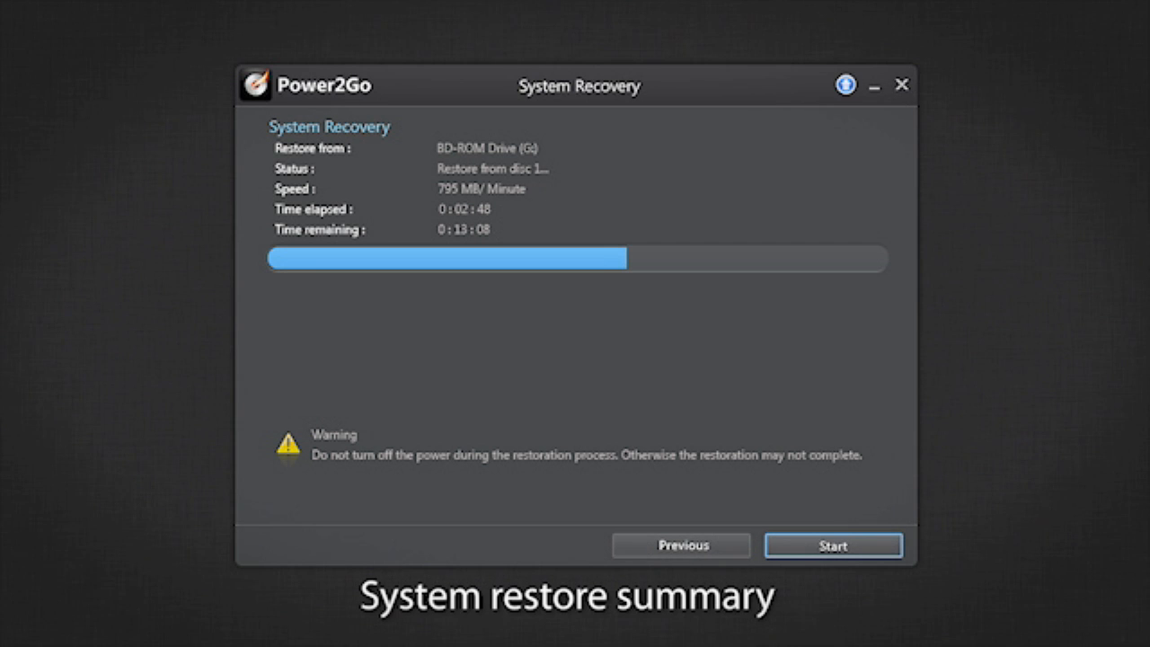
# Step: Start restoring drive C: from the recovery disc after reviewing the summary
pyautogui.click(832, 546)
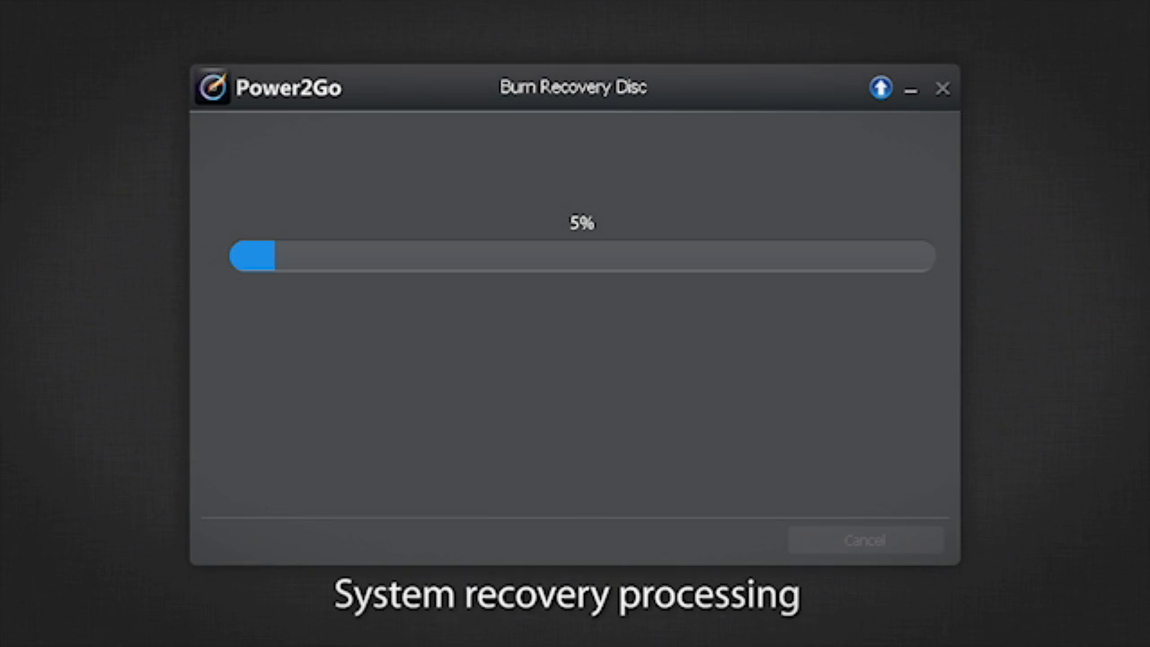